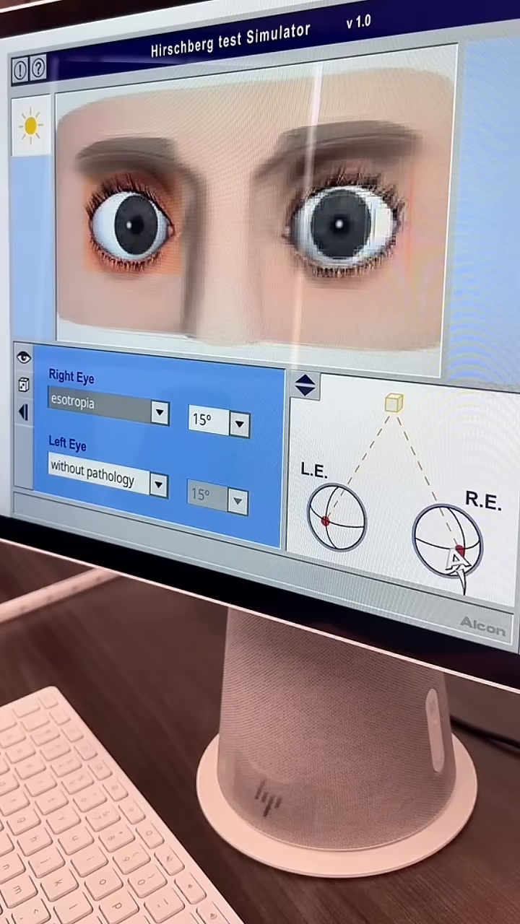
Step: Set the right eye's esotropia angle to 45° so it turns sharply inward
left_click(217, 421)
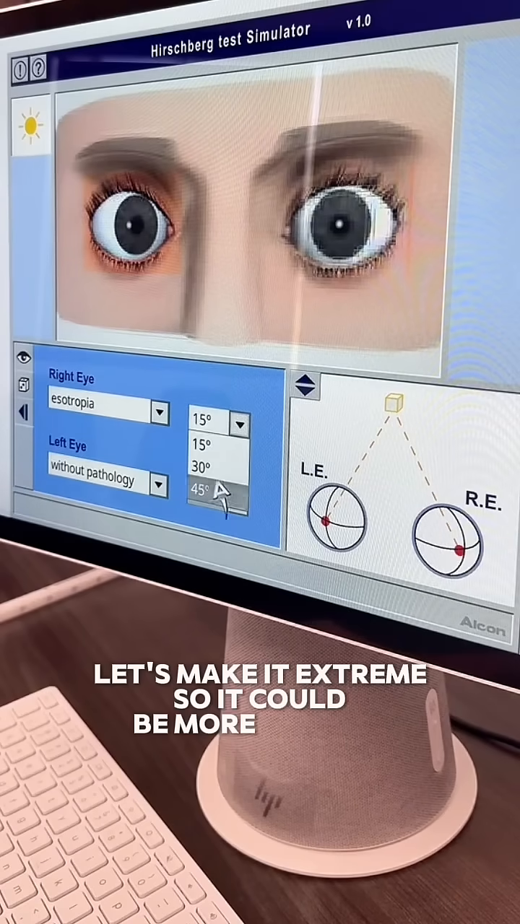
left_click(210, 494)
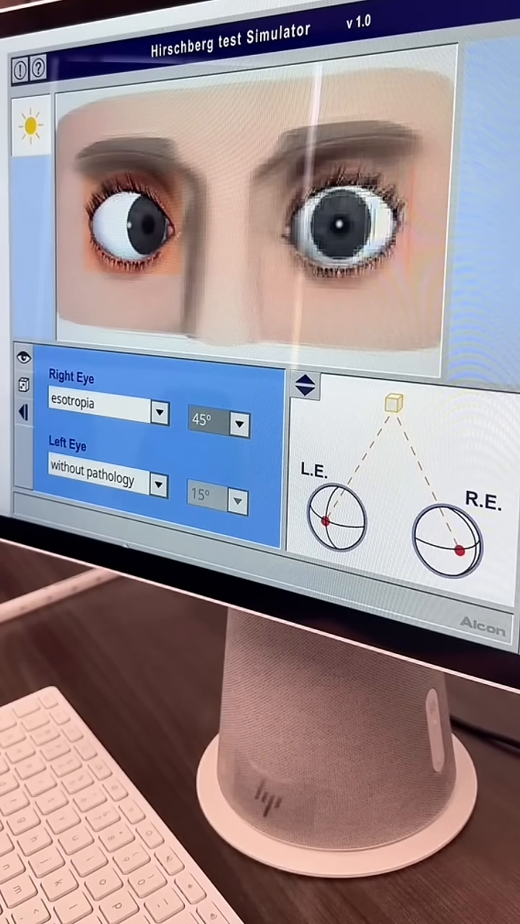